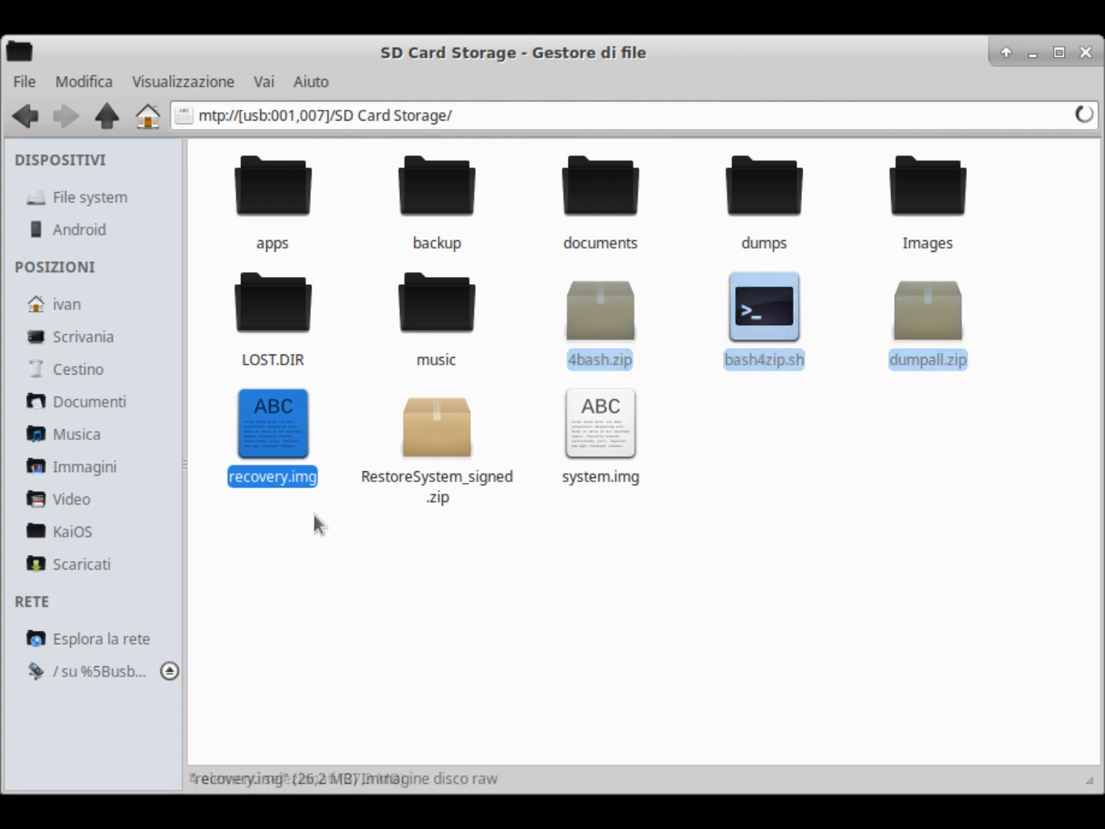
Review recovery.img and the dumpall.zip package on the SD card.
left_click(274, 422)
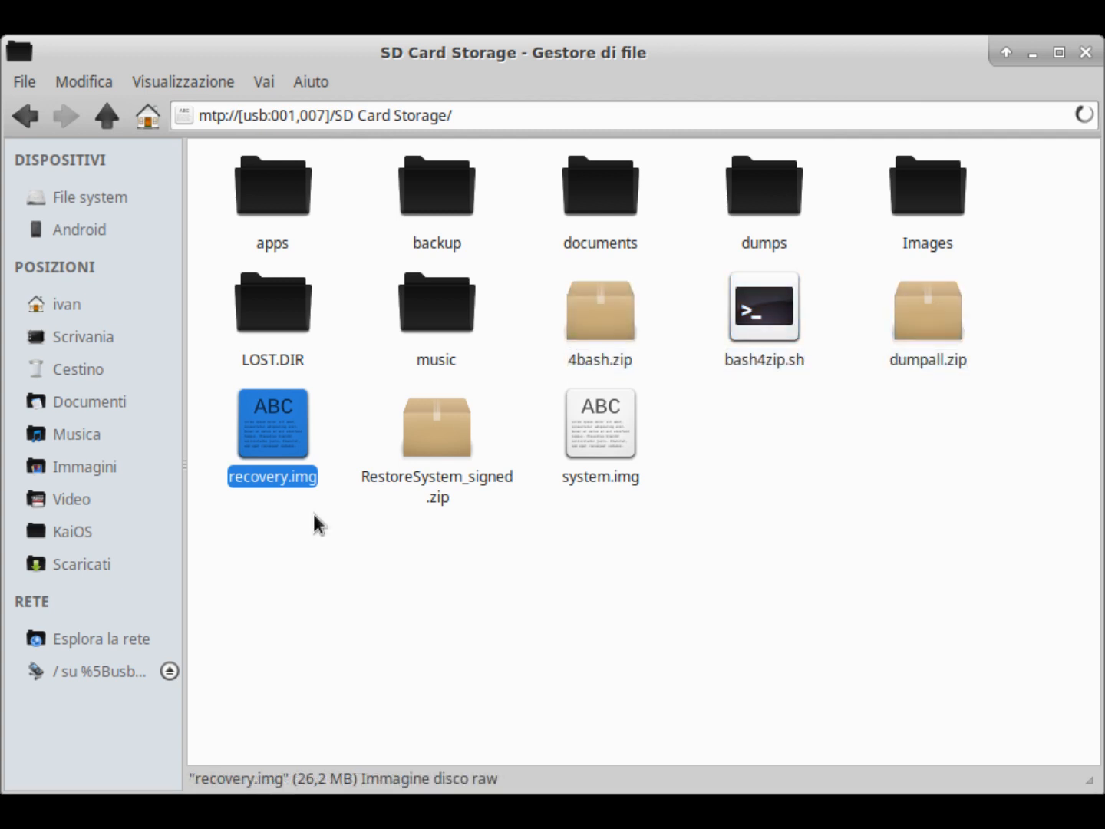
left_click(927, 310)
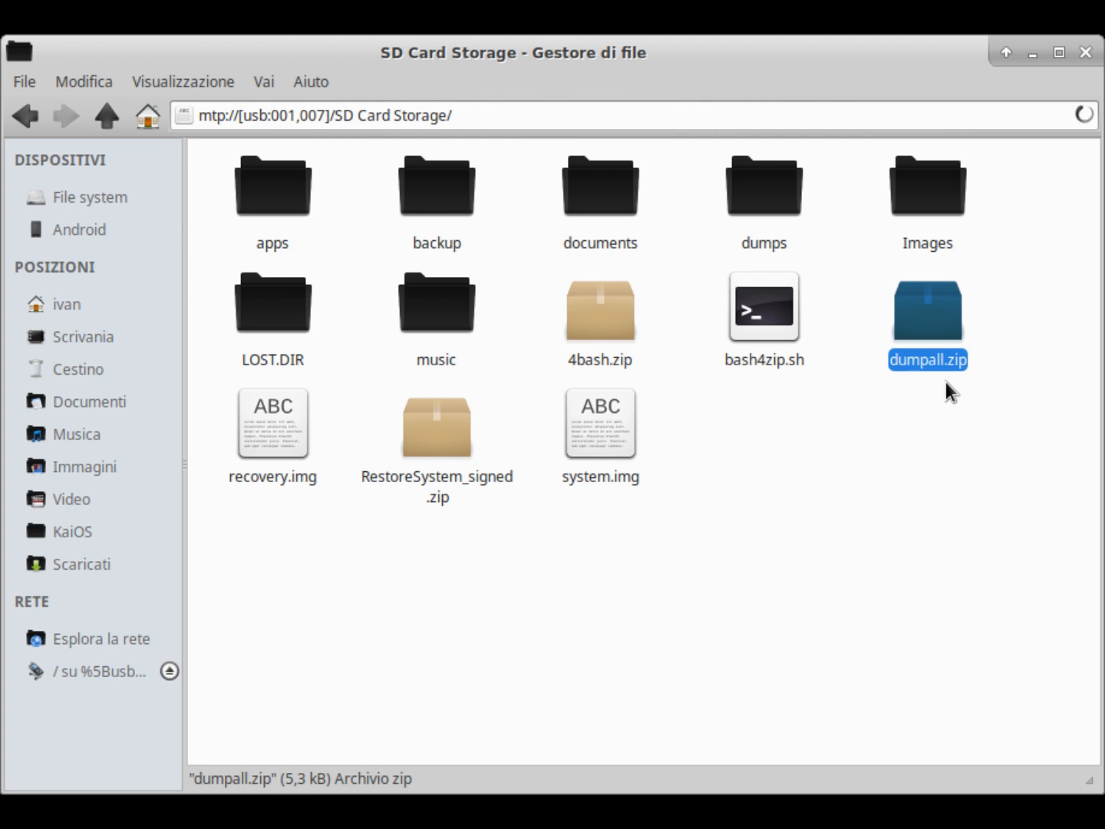
left_click(762, 185)
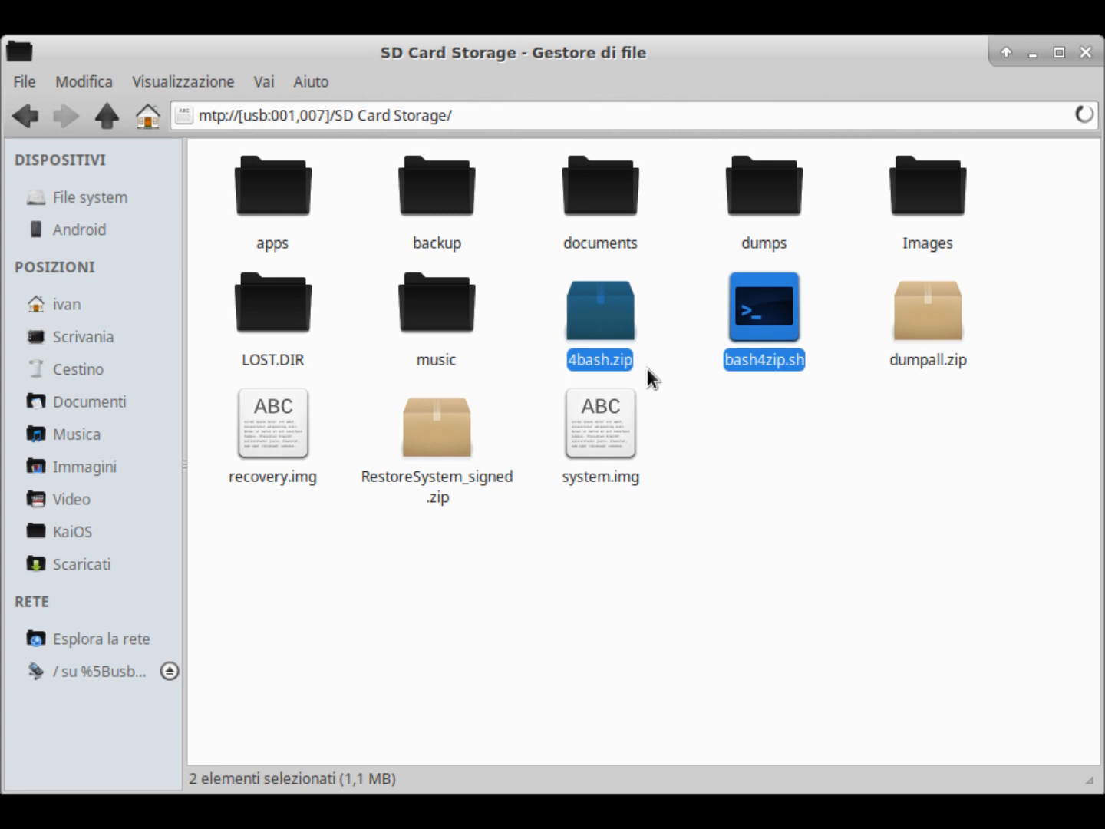
double_click(763, 307)
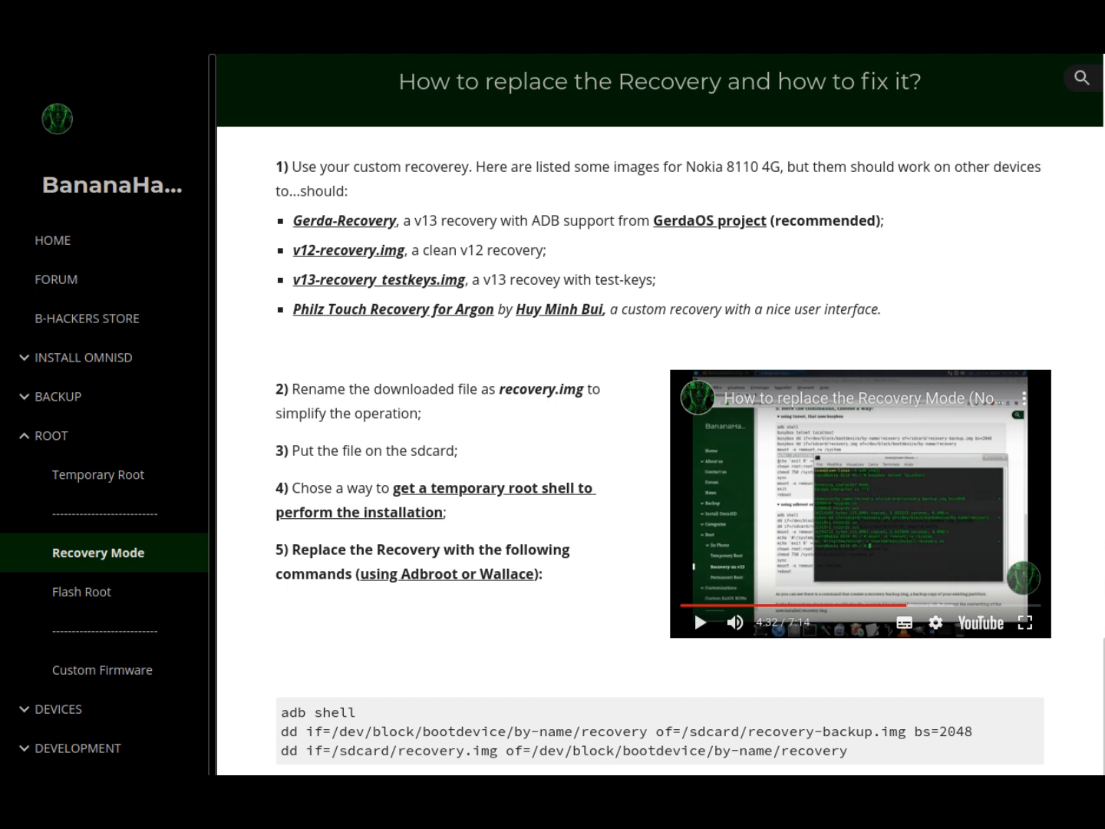
scroll("down", 3)
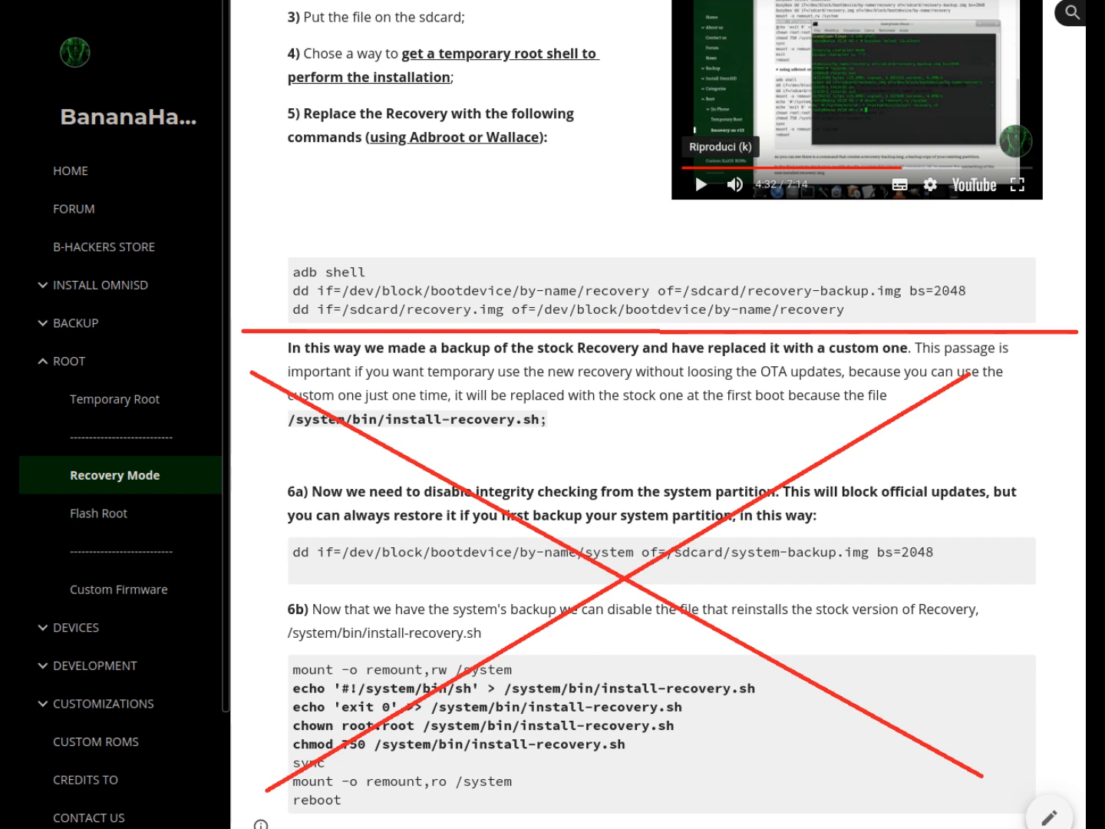
Reboot the connected Nokia phone into recovery with adb reboot recovery.
left_click(113, 399)
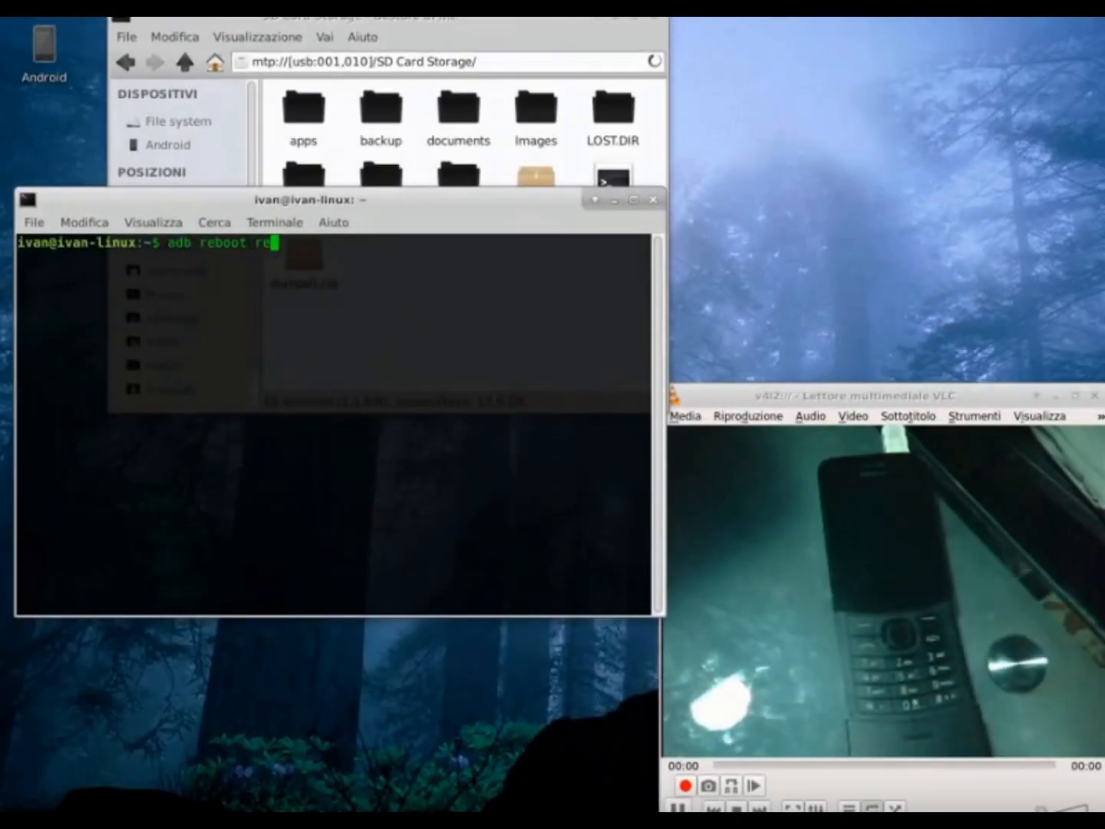
type("covery")
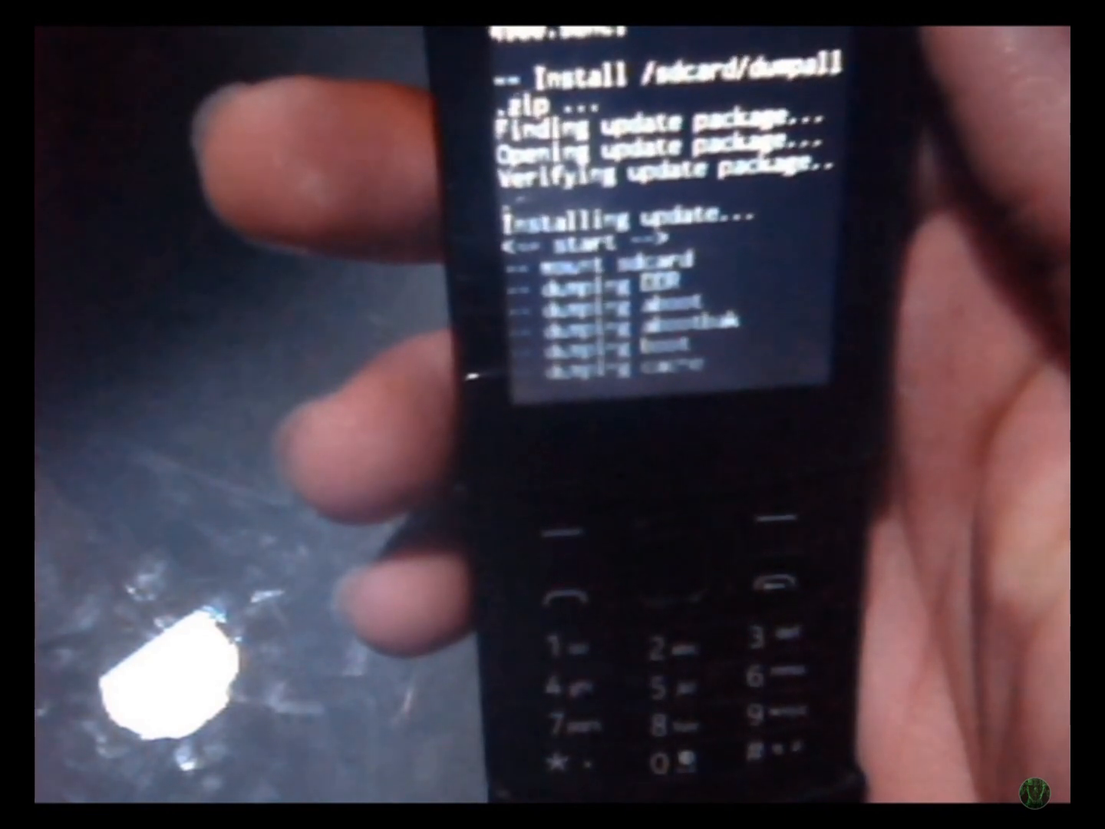
mouse_move(448, 783)
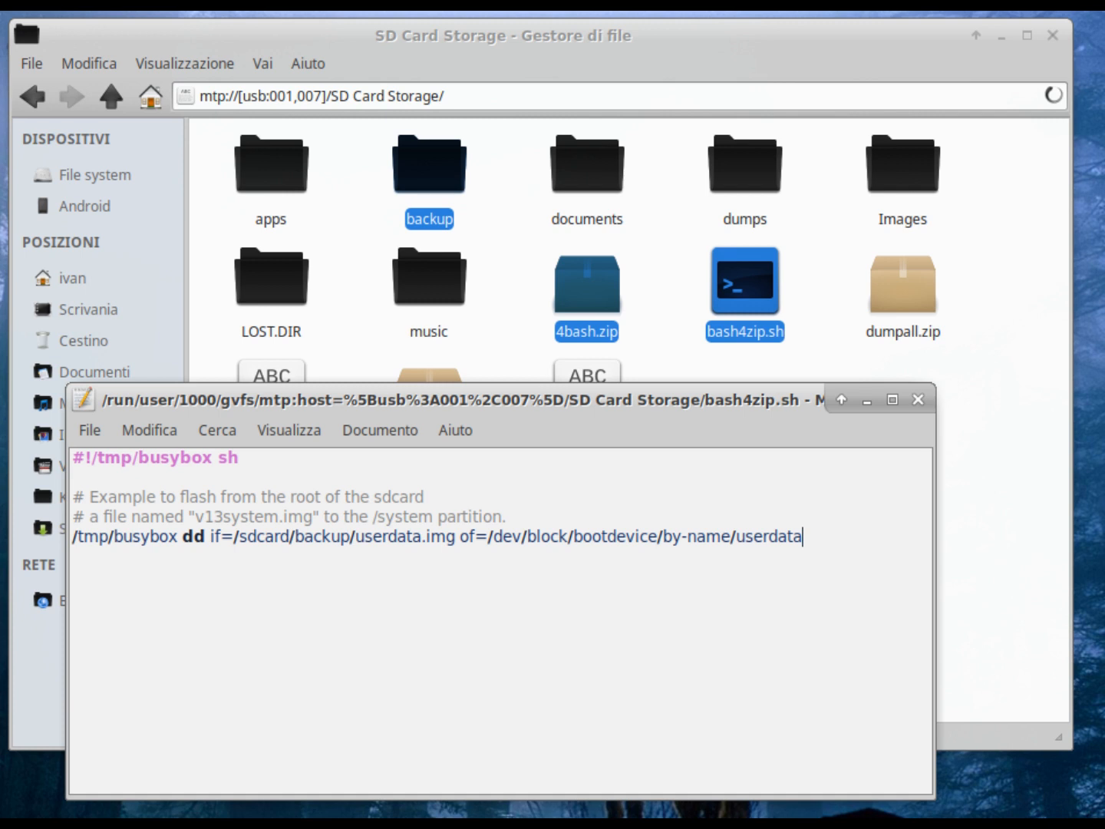
Browse into the SD card's backup folder holding userdata.img.
double_click(428, 163)
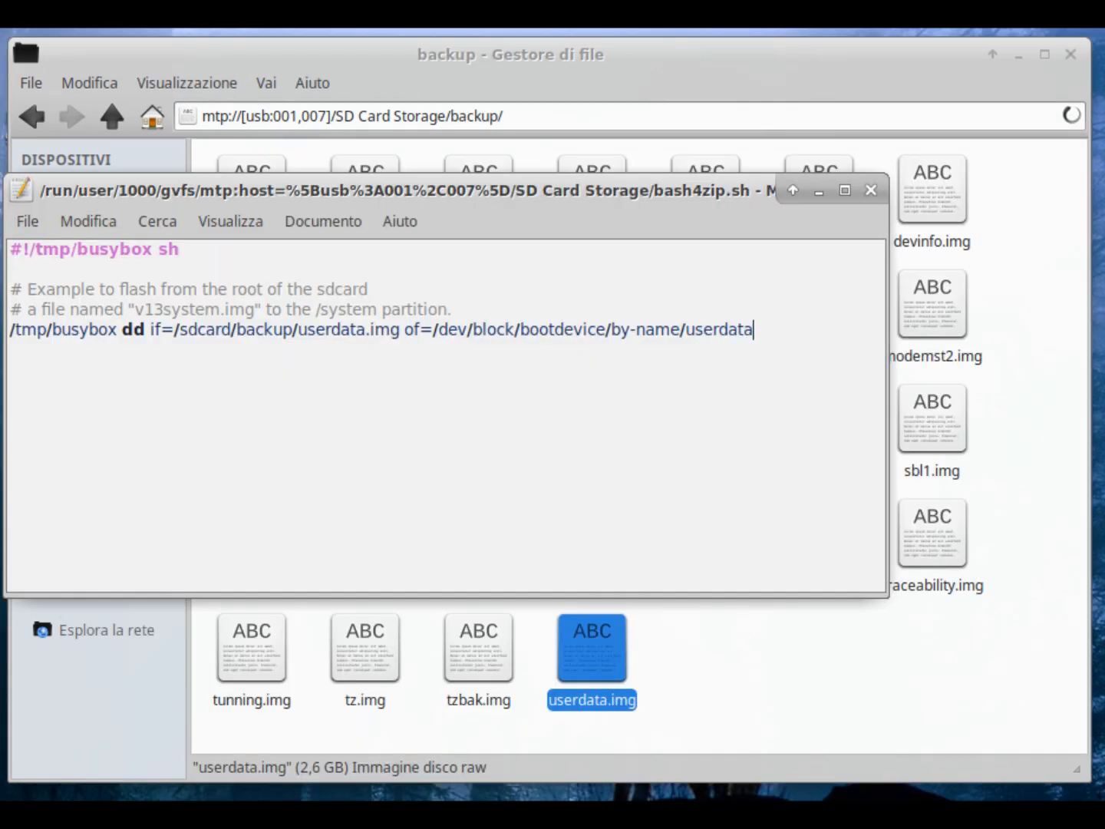